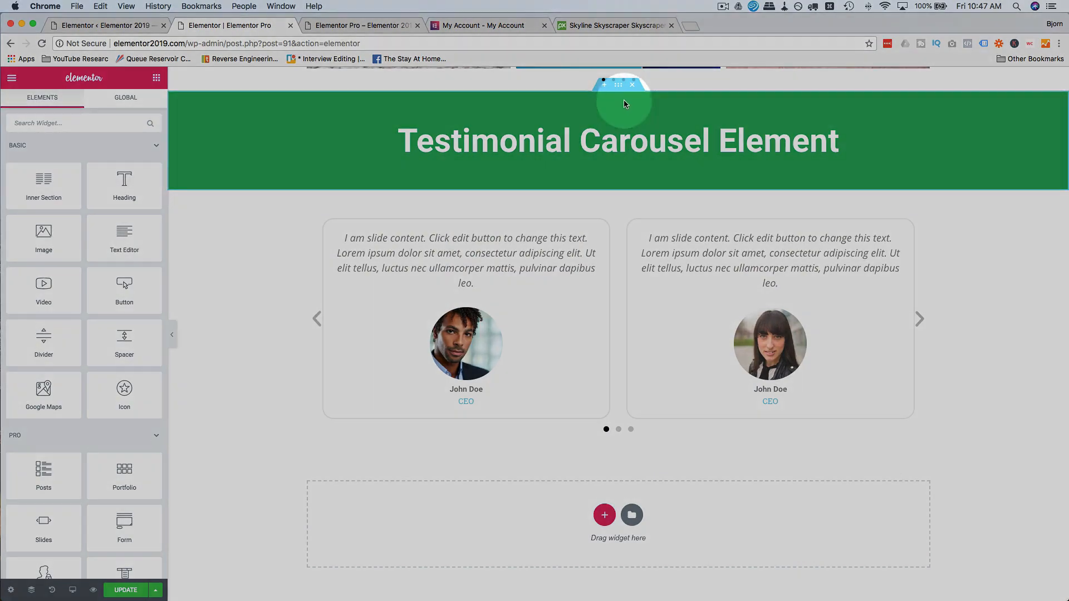
Duplicate the green heading section below the carousel and retitle it 'Countdown Element'.
left_click(653, 158)
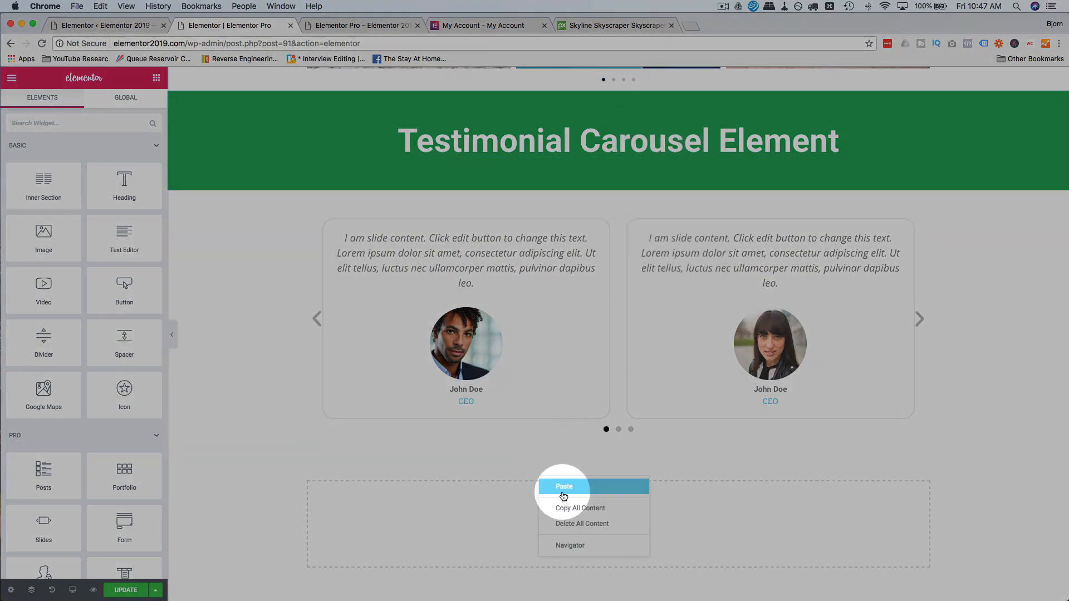
left_click(564, 486)
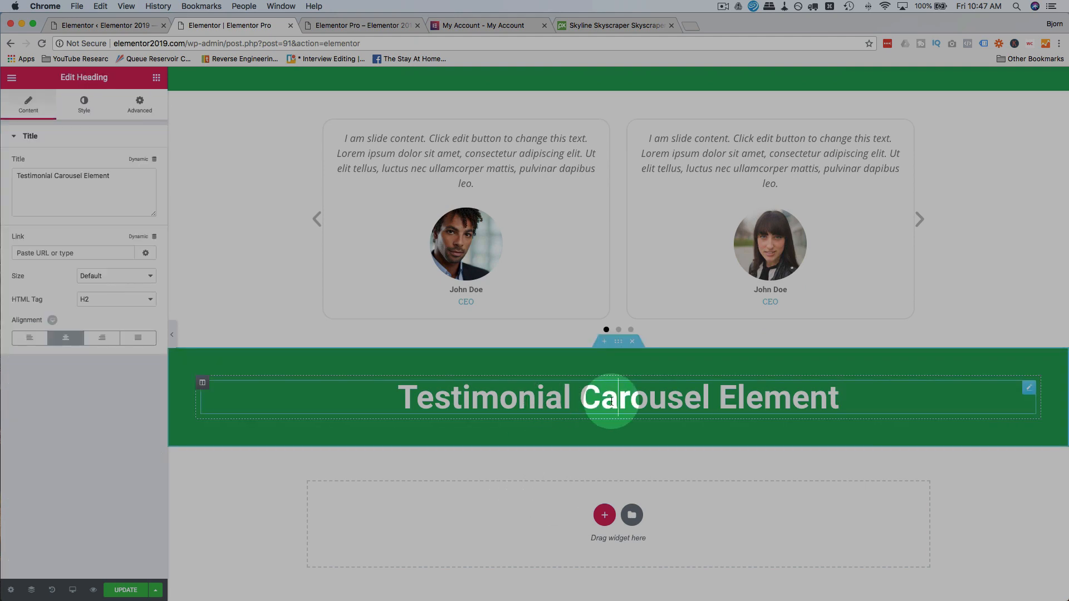
type("Countdown Element")
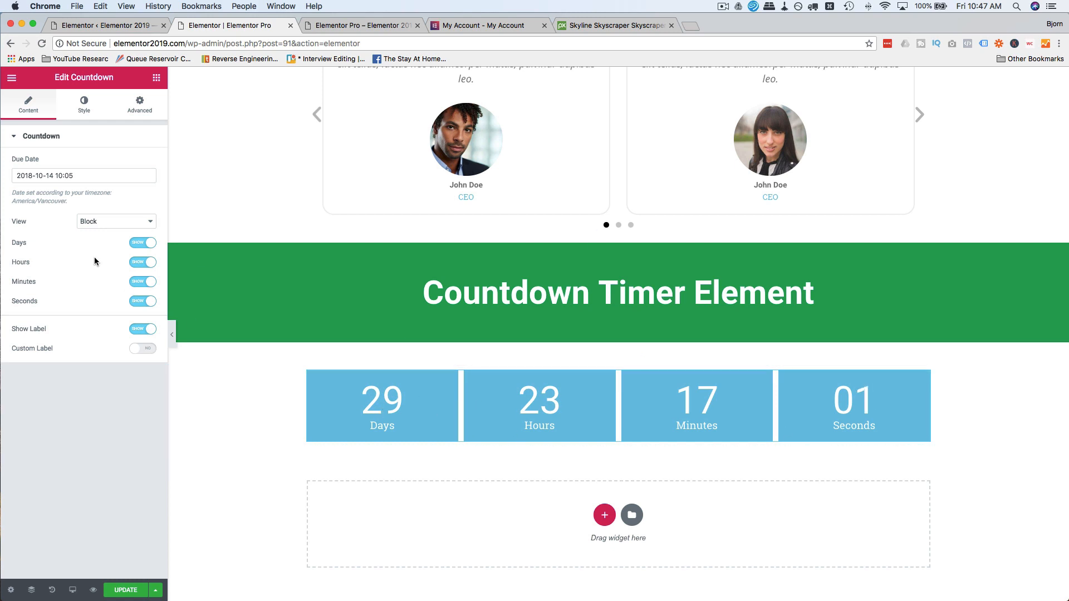
mouse_move(463, 469)
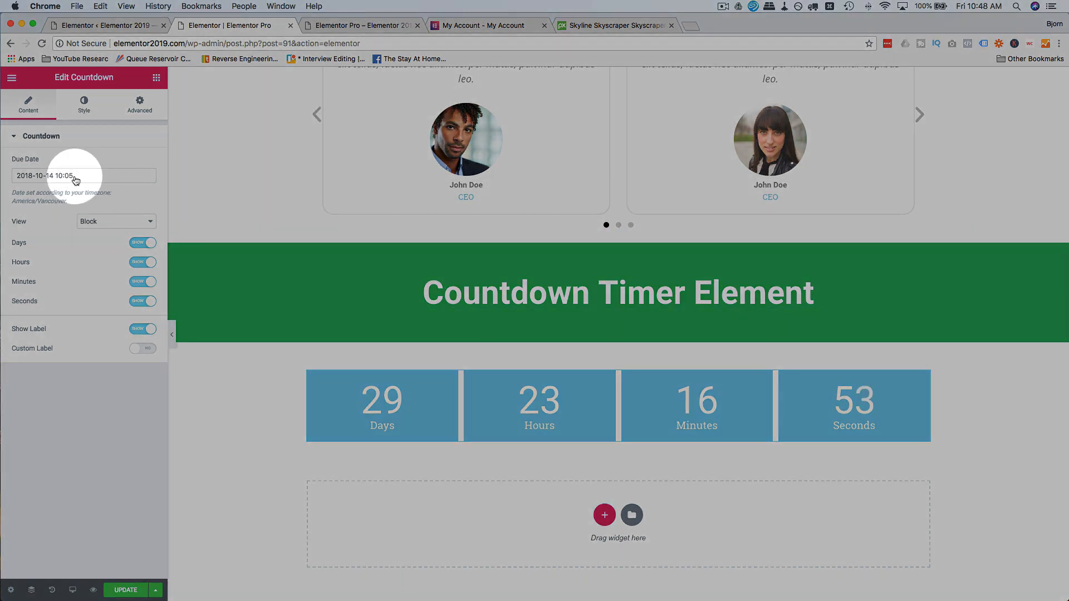
Set the countdown due date to February 14, 2019 via the calendar.
left_click(83, 176)
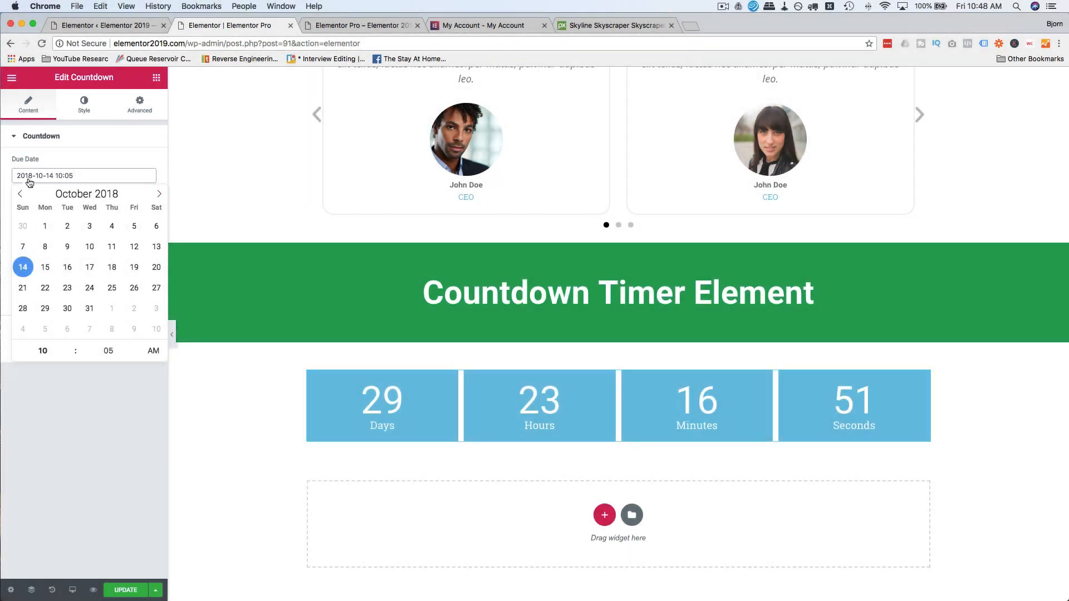
left_click(158, 194)
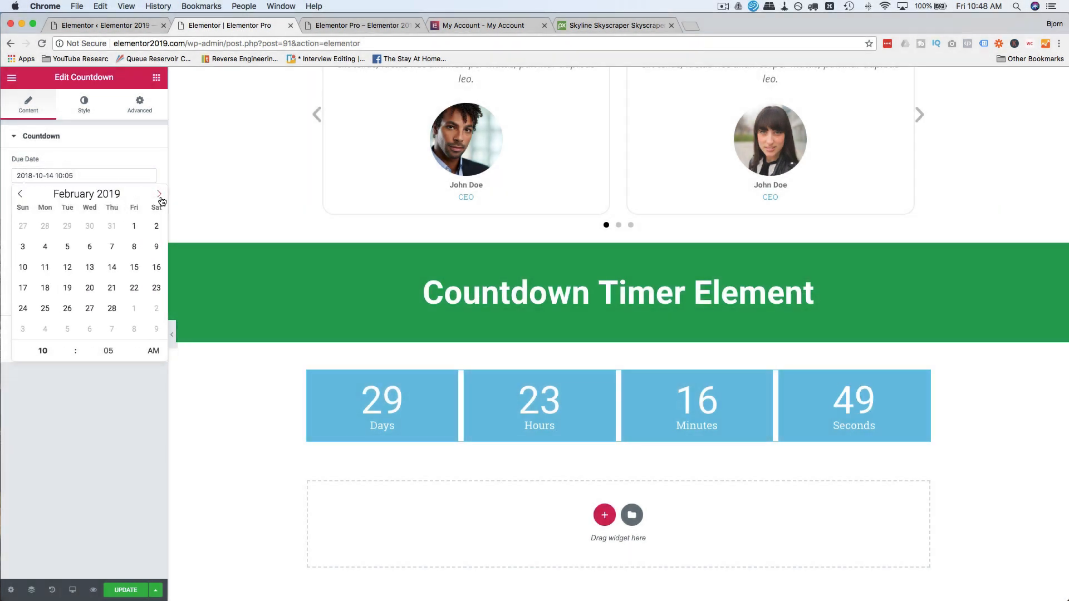
left_click(66, 268)
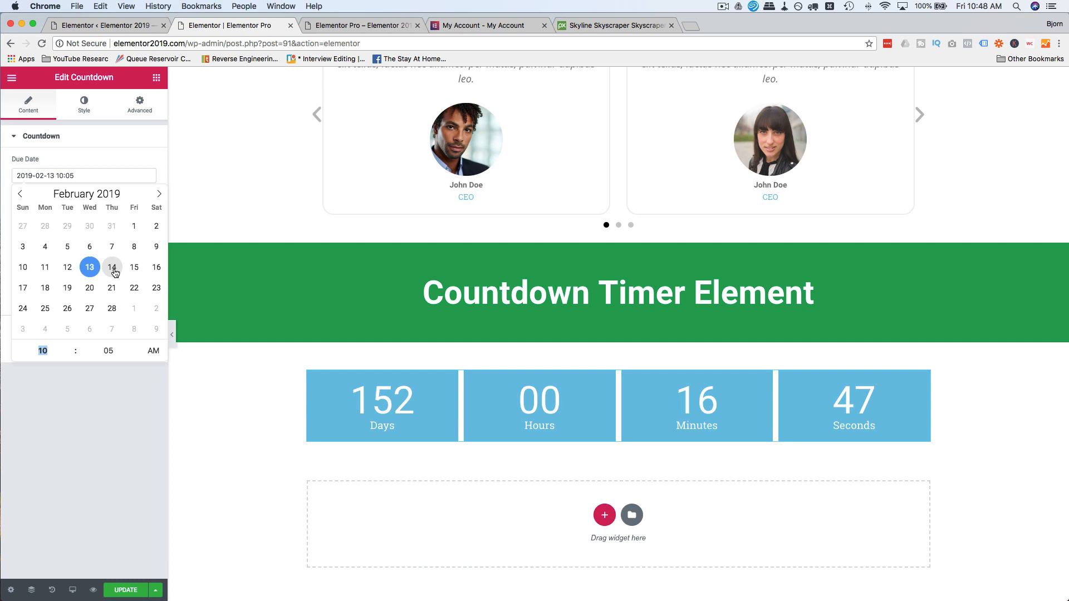
left_click(111, 267)
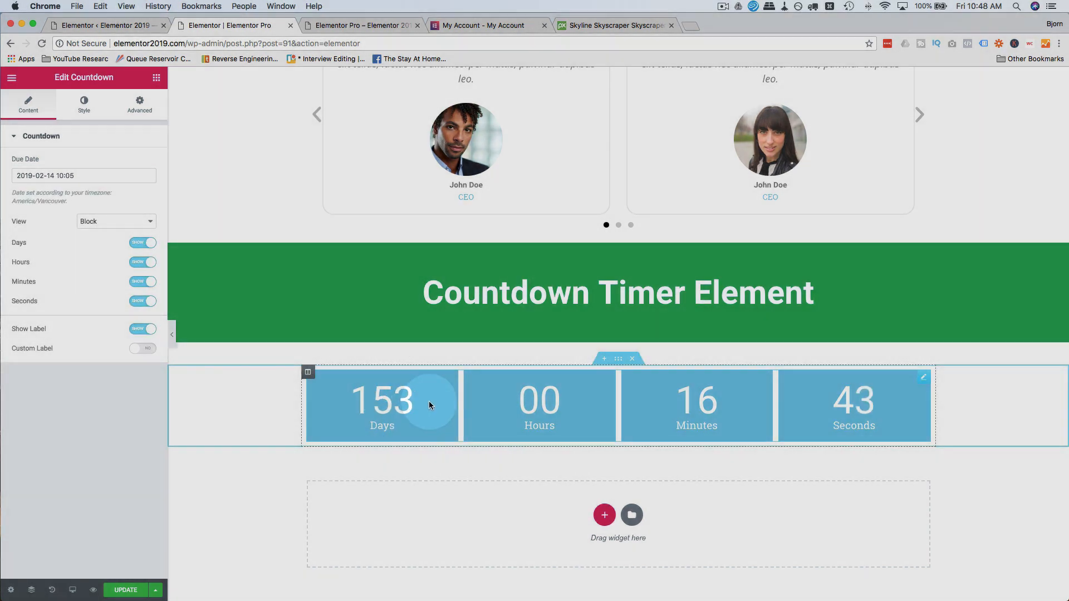
left_click(116, 220)
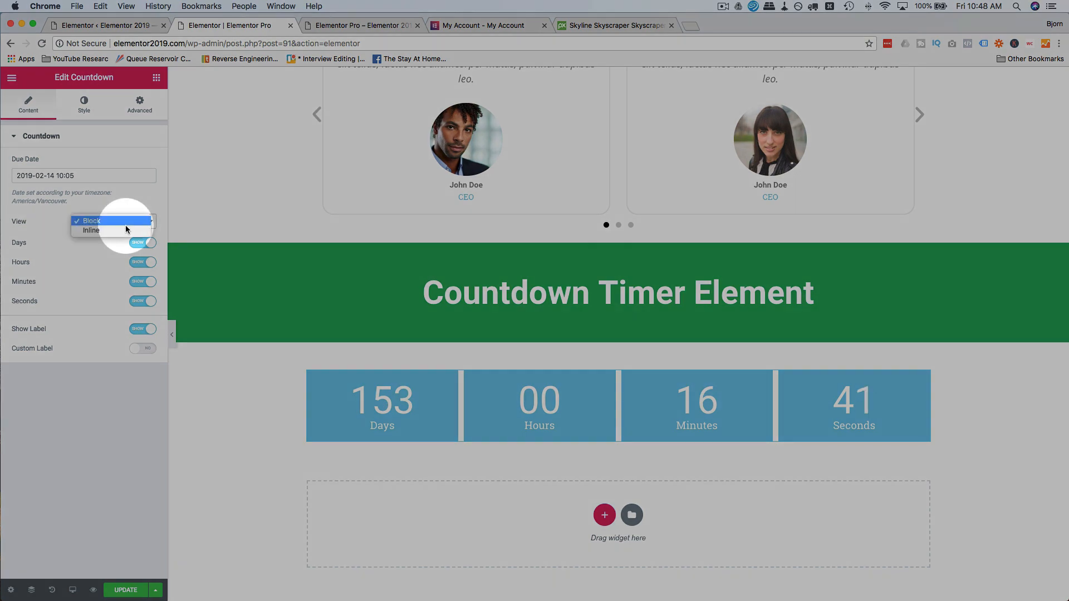
left_click(92, 229)
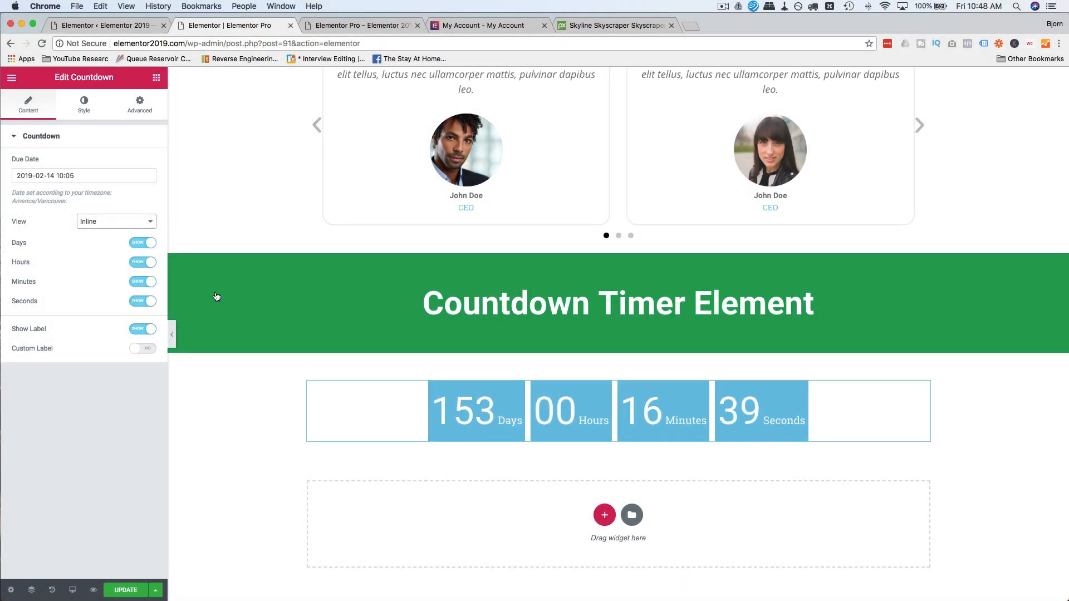
left_click(116, 222)
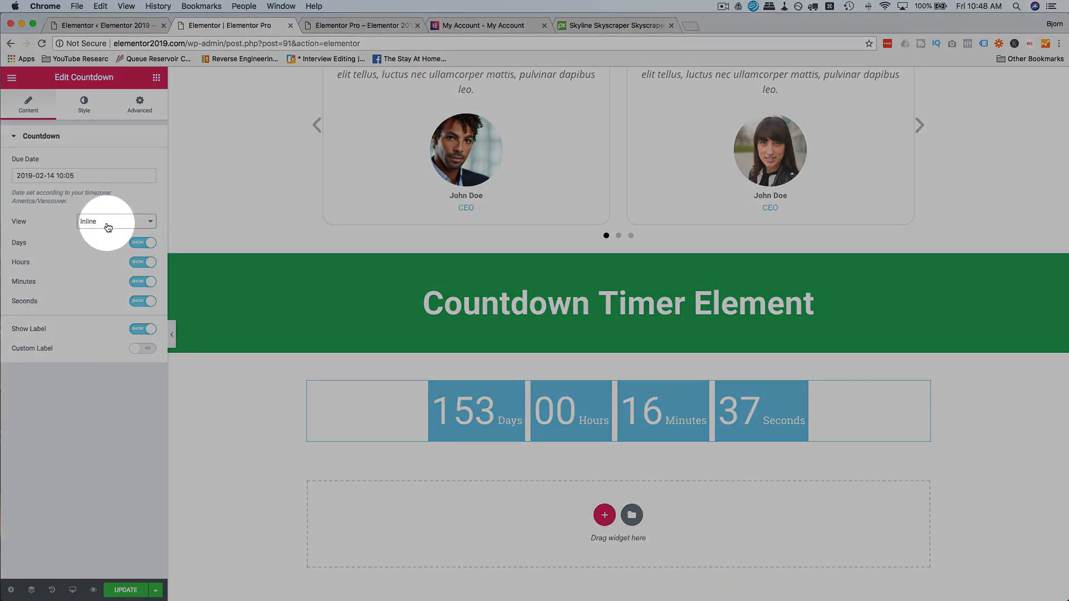
left_click(115, 221)
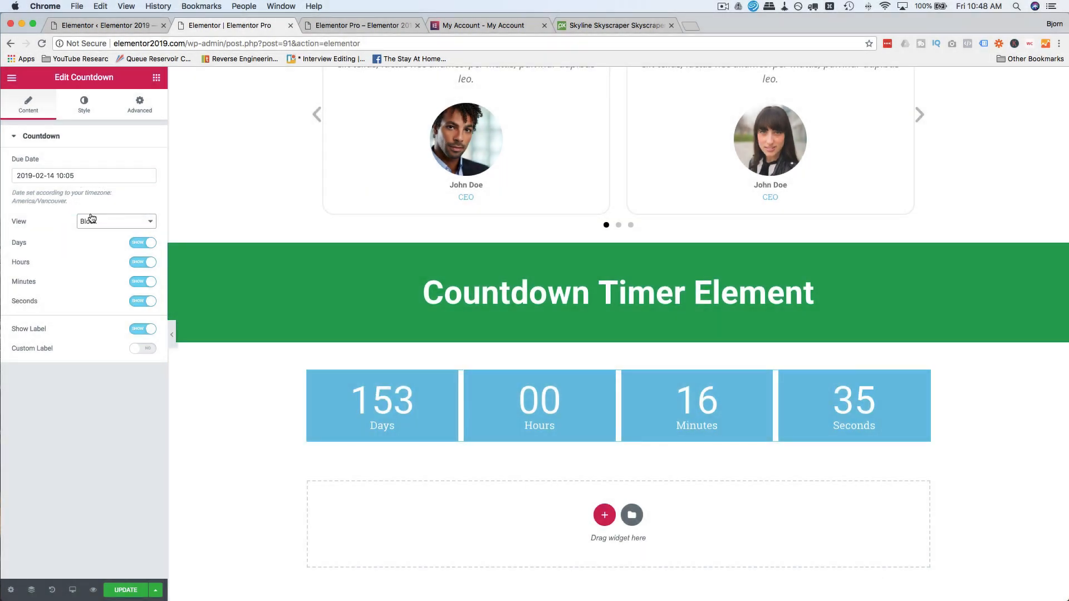
left_click(115, 220)
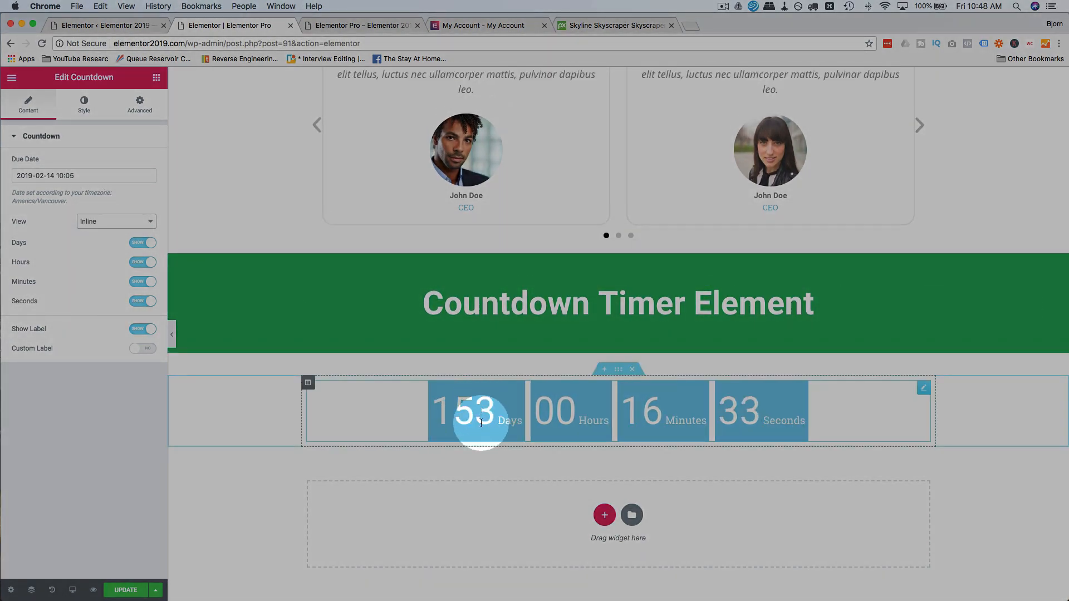
left_click(116, 221)
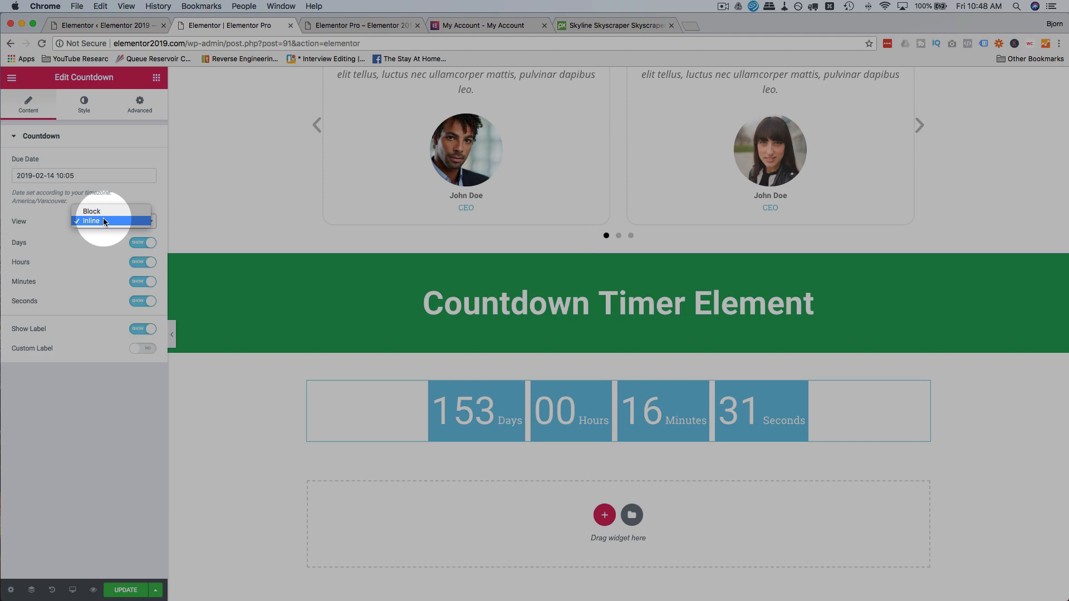
left_click(92, 212)
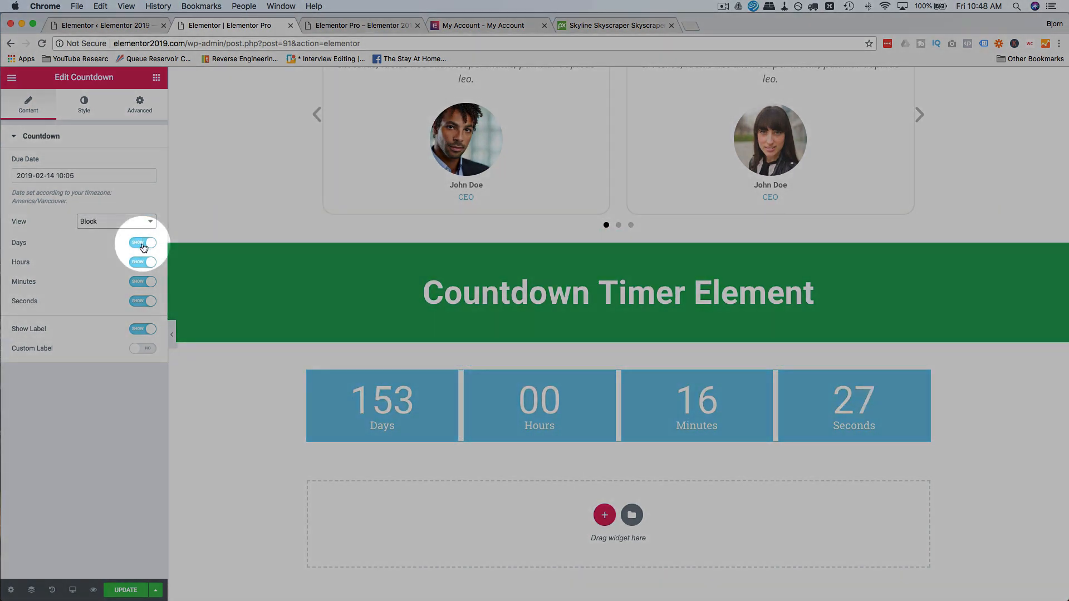
Toggle the Hours, Minutes, Seconds units and Show Label off and on, ending with labels displayed.
left_click(142, 301)
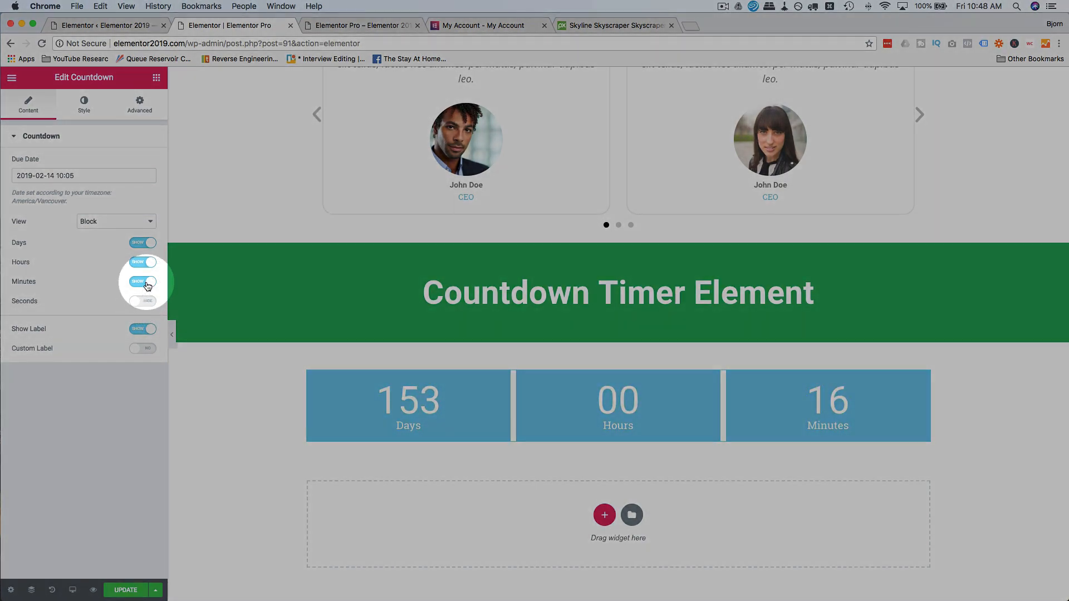
left_click(143, 262)
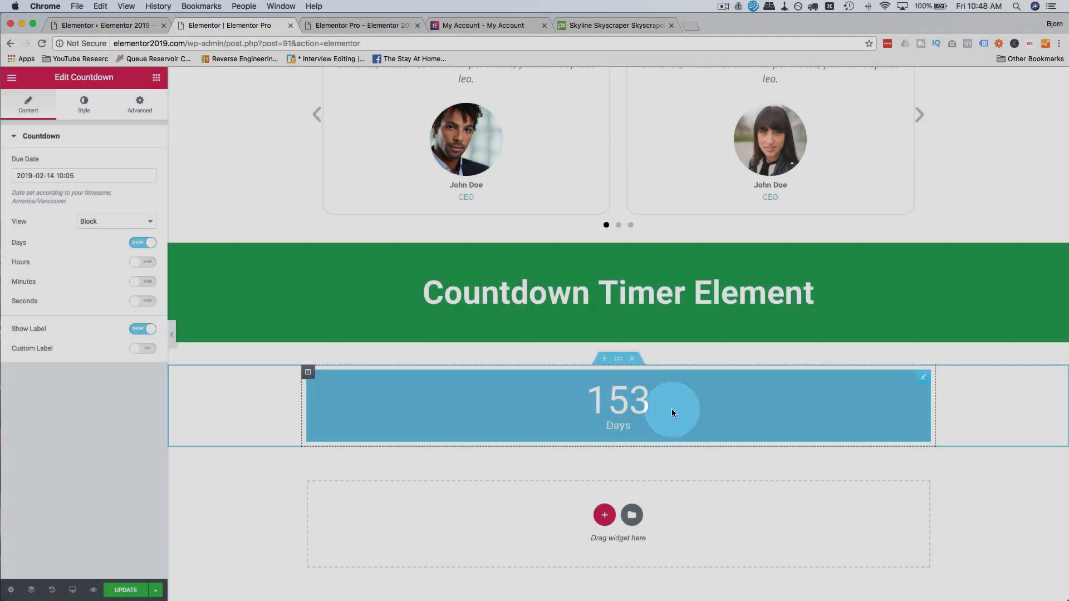
left_click(143, 261)
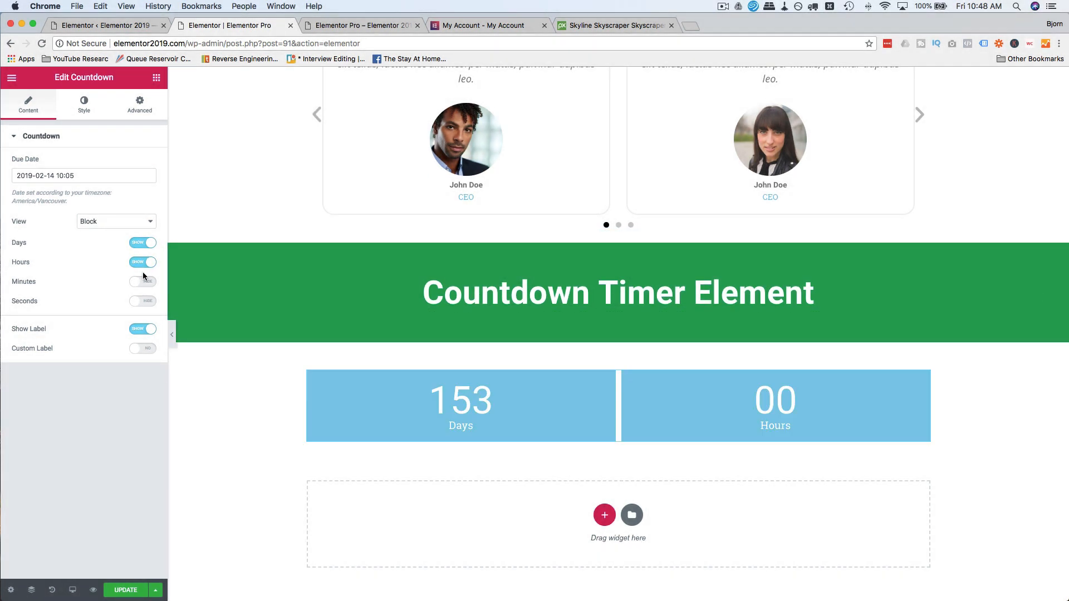
left_click(142, 282)
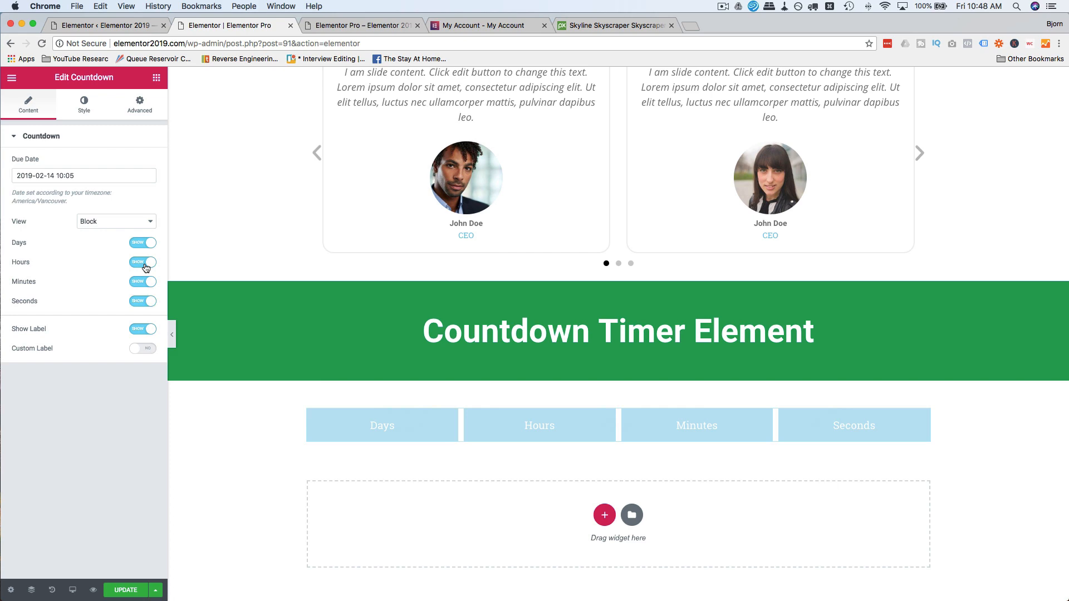
left_click(142, 261)
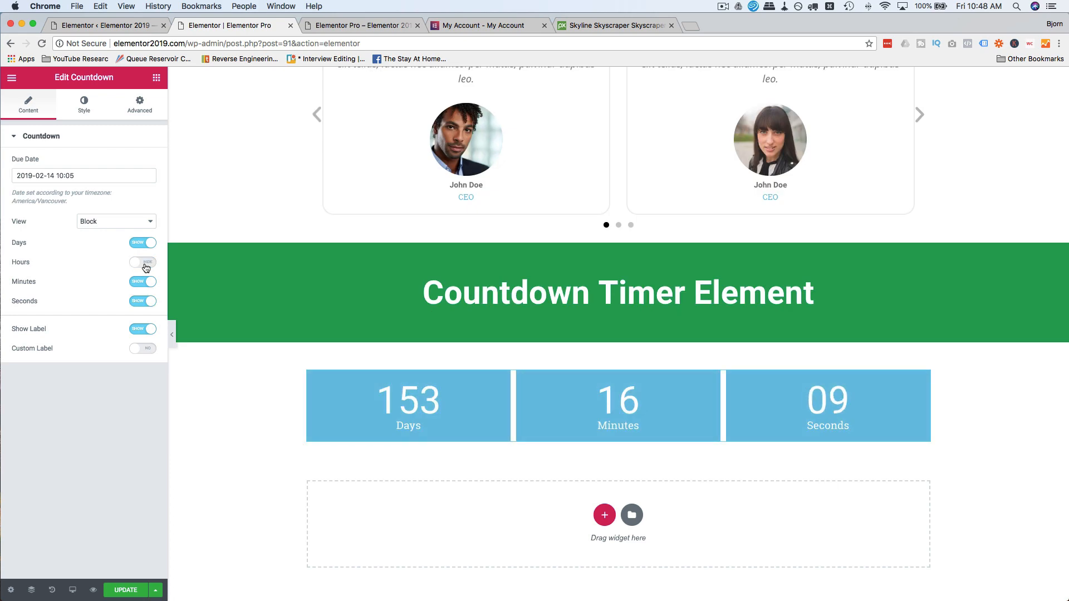
left_click(143, 262)
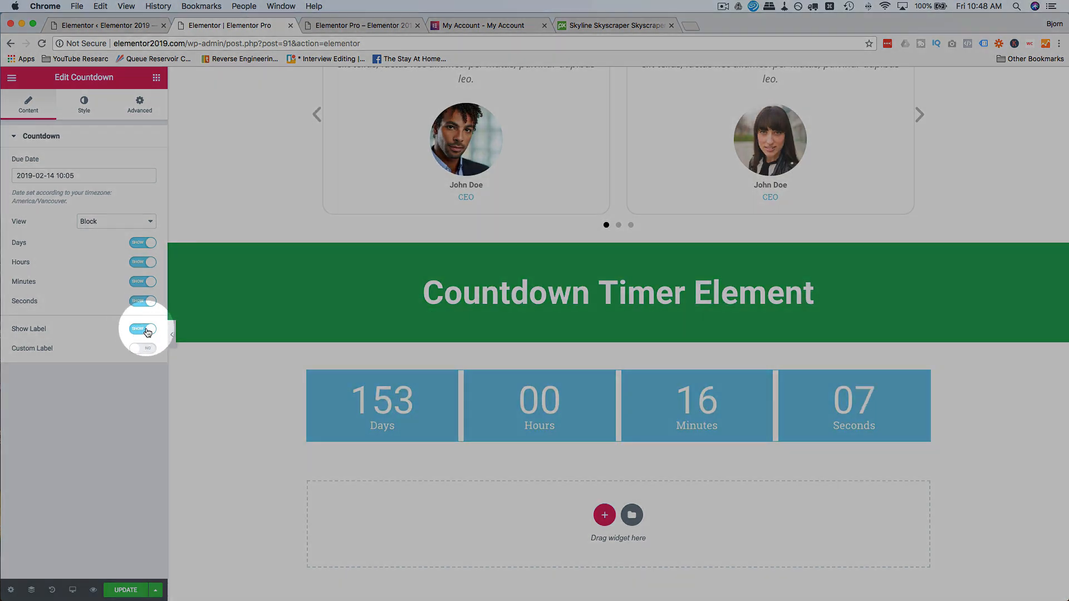
left_click(143, 329)
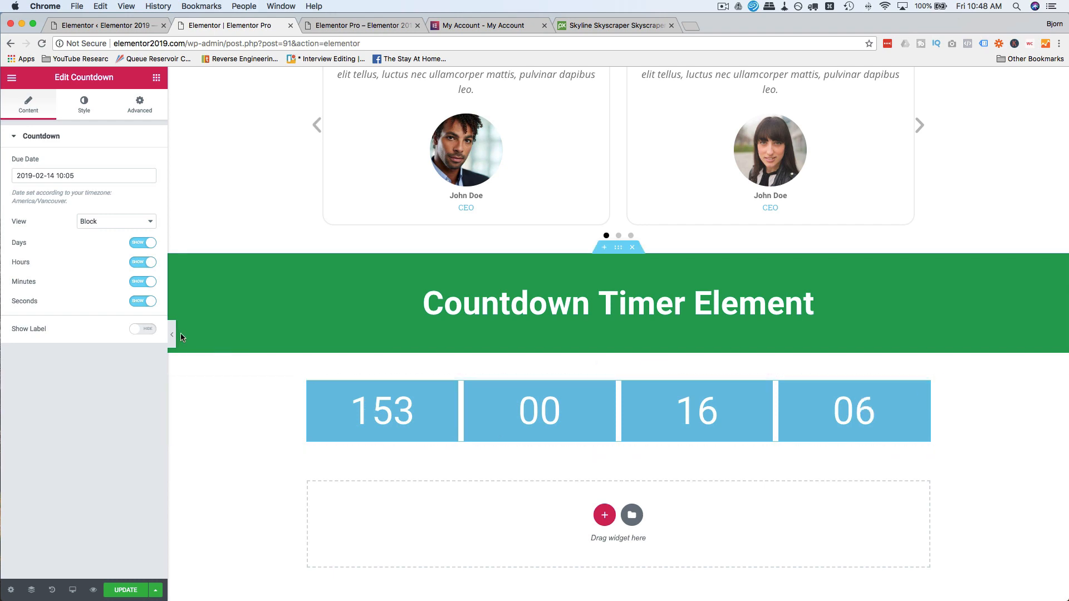
left_click(142, 328)
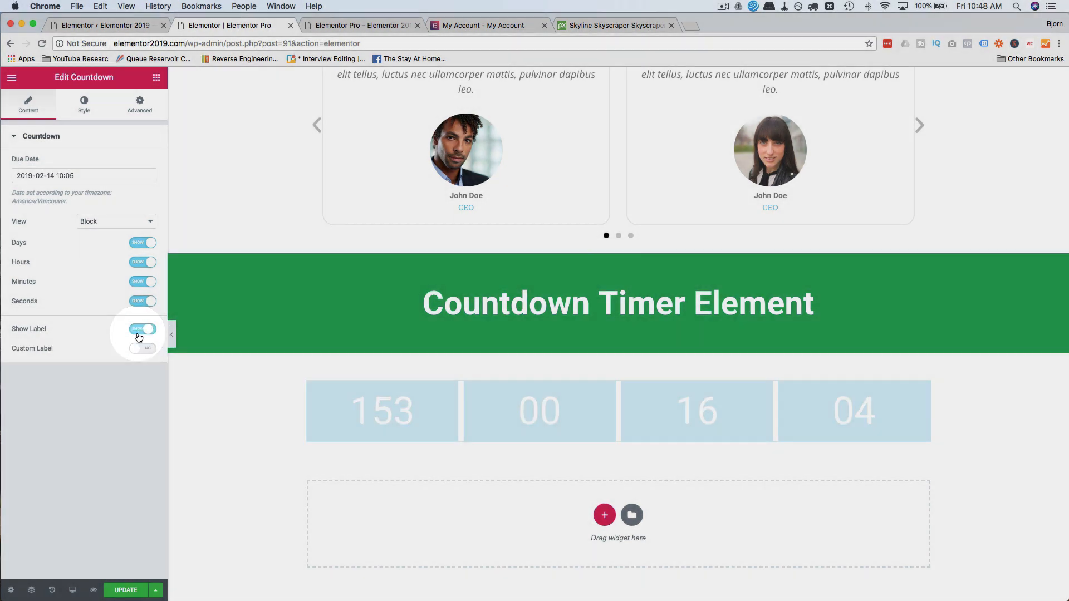
left_click(142, 329)
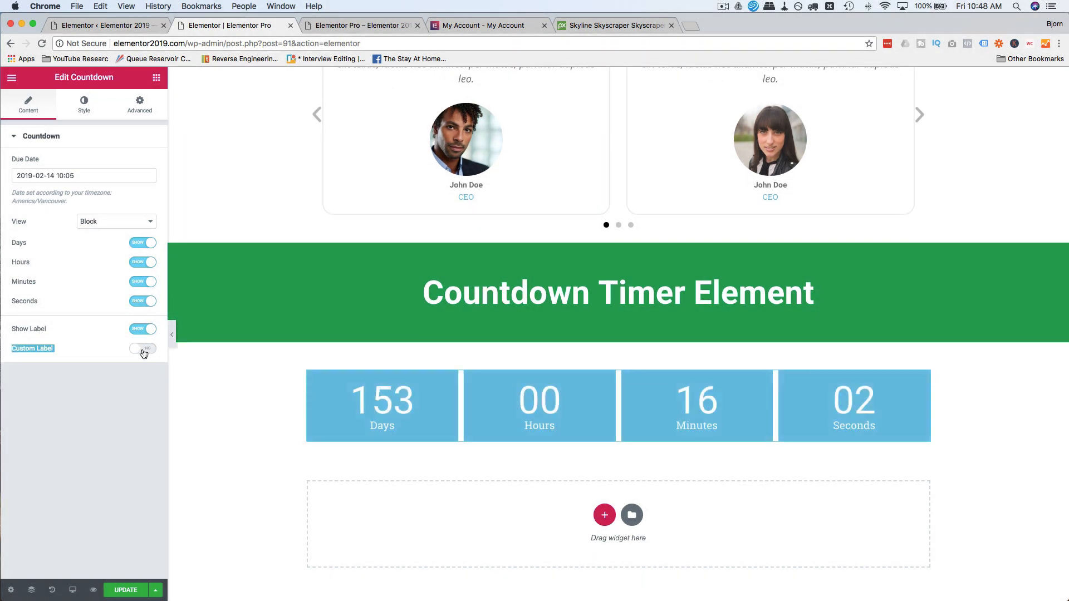
Try a custom 'days' label, then switch Custom Label back off to keep the defaults.
left_click(143, 348)
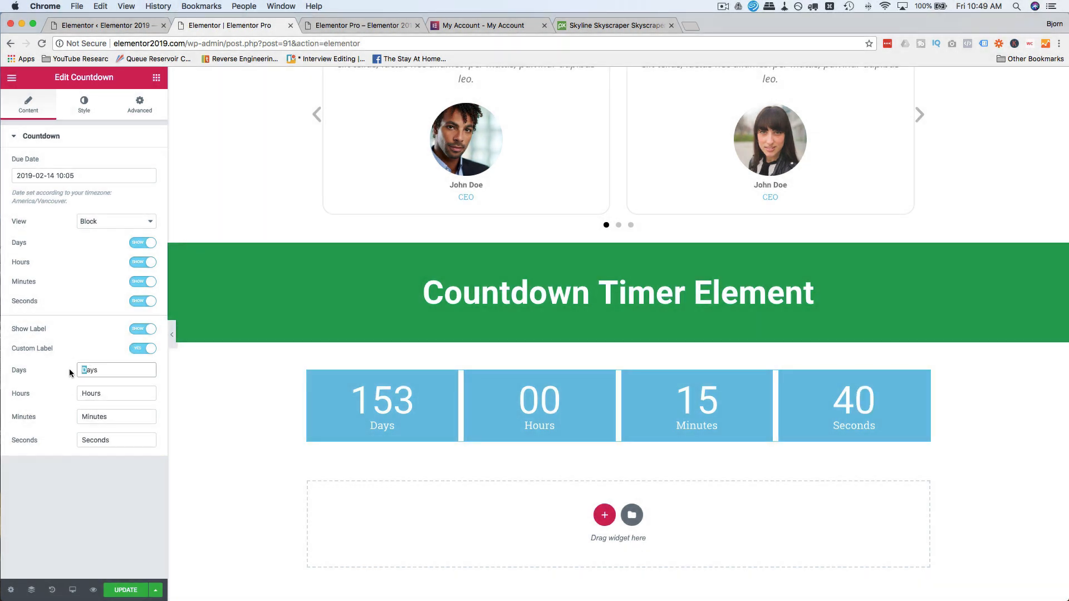
type("days")
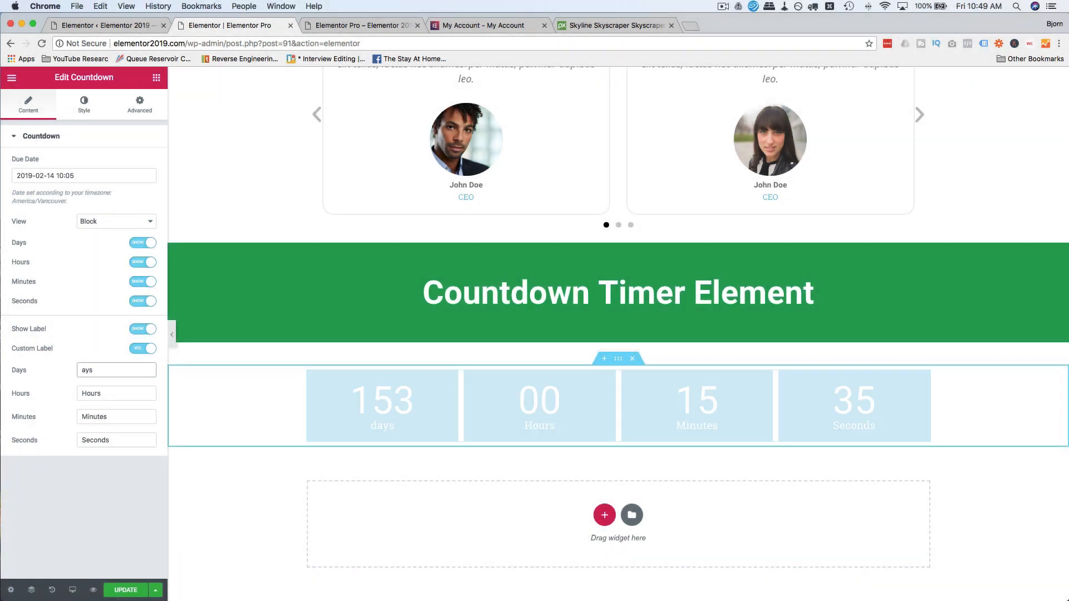
left_click(142, 349)
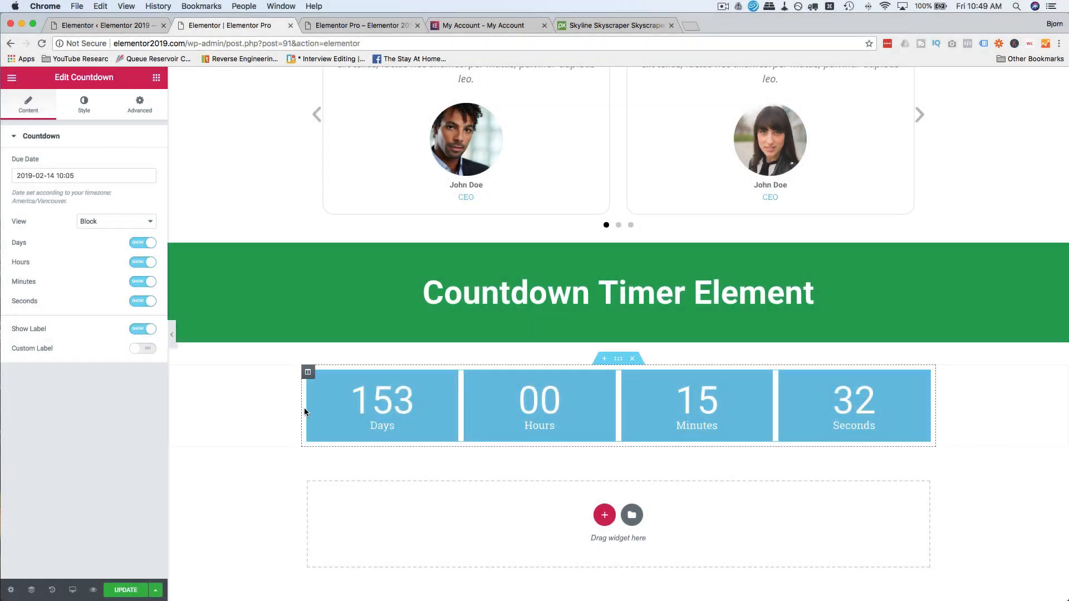
left_click(84, 104)
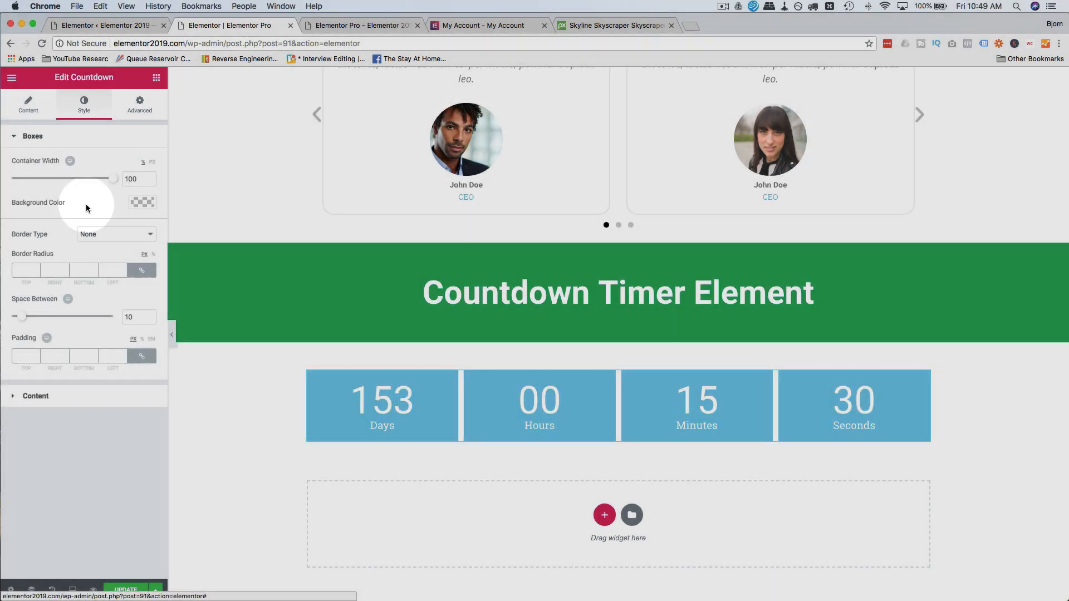
left_click_drag(112, 178, 62, 178)
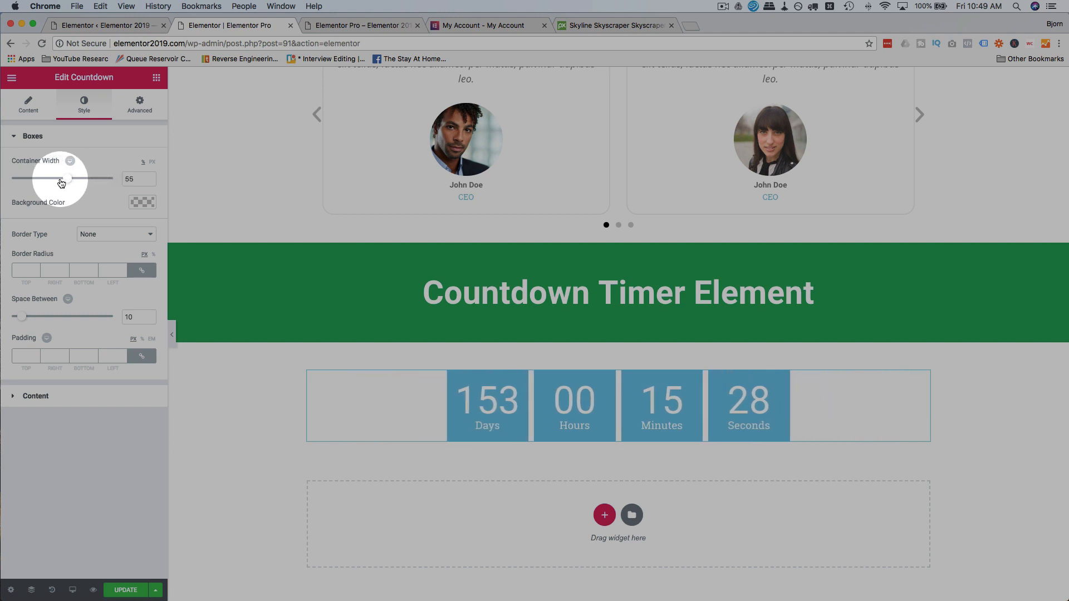
left_click_drag(61, 178, 115, 178)
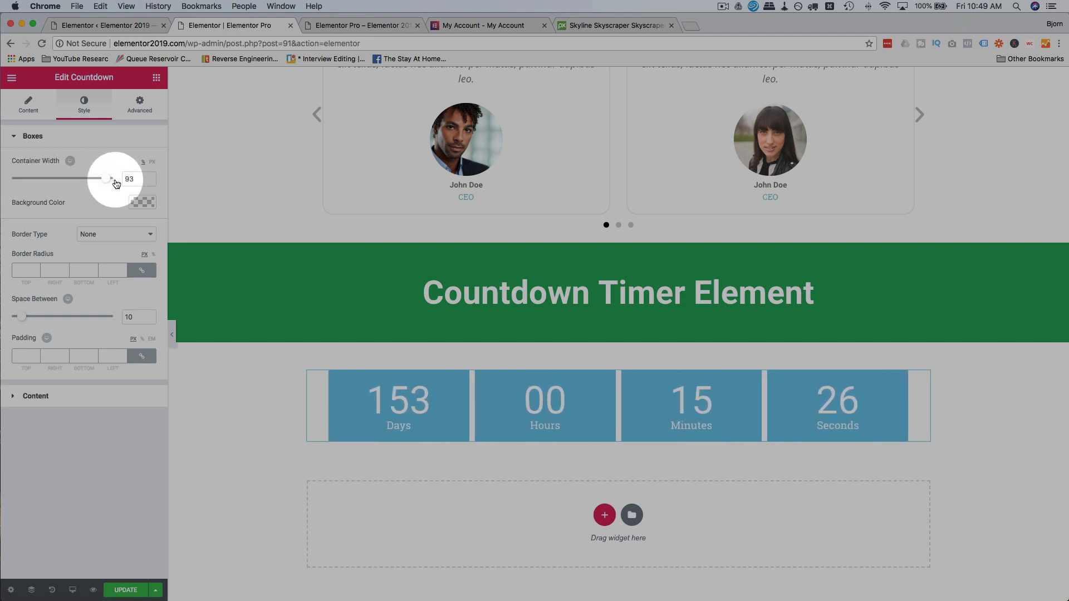
left_click(142, 203)
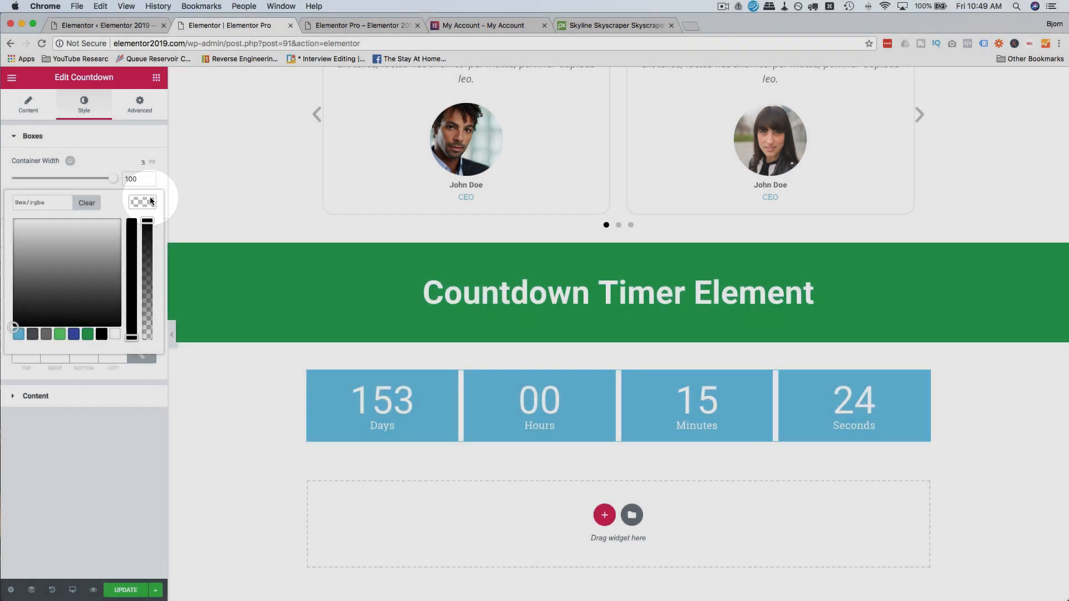
left_click(85, 334)
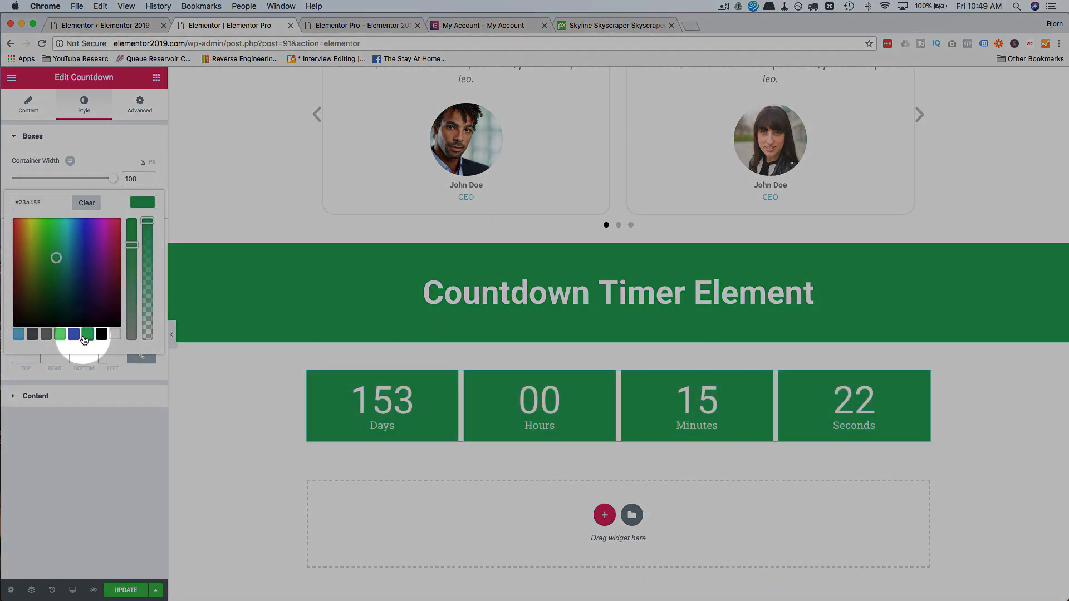
left_click(86, 203)
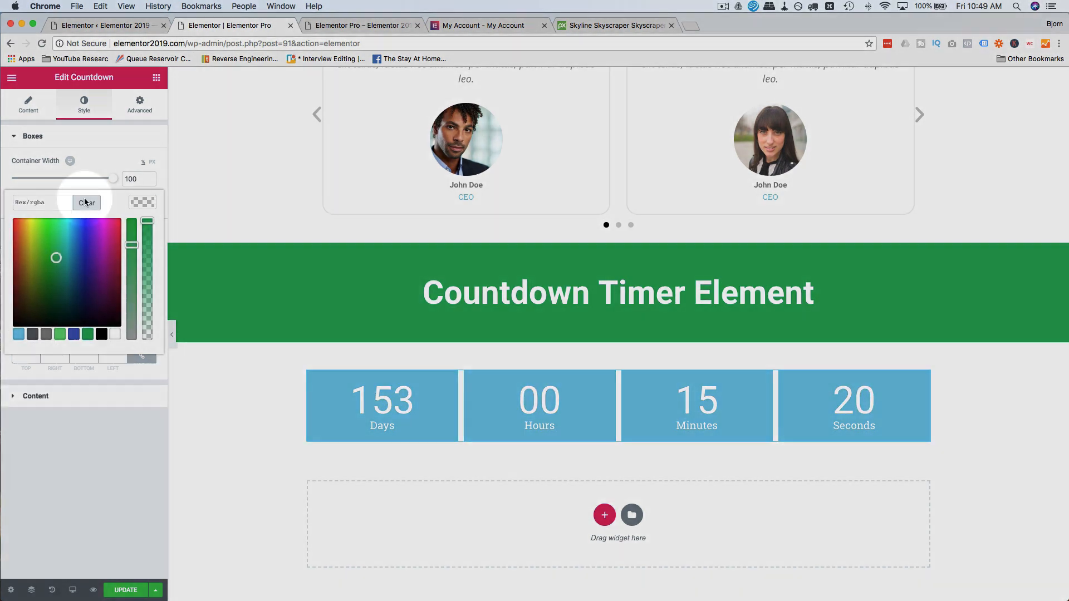
left_click(109, 234)
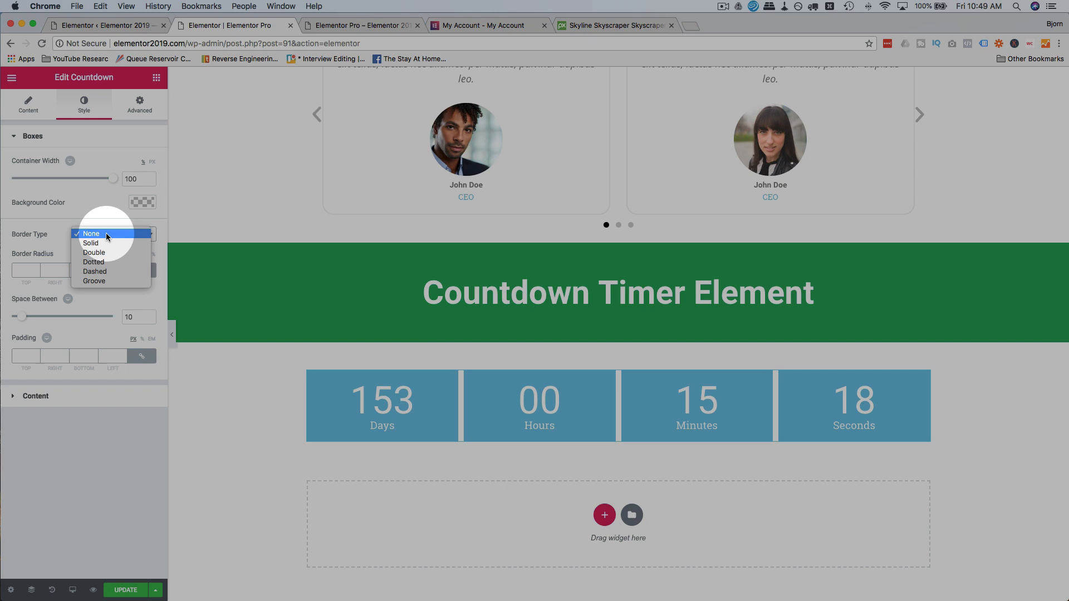
Set the box Border Type to Solid and start widening the Space Between to about 14.
left_click(90, 243)
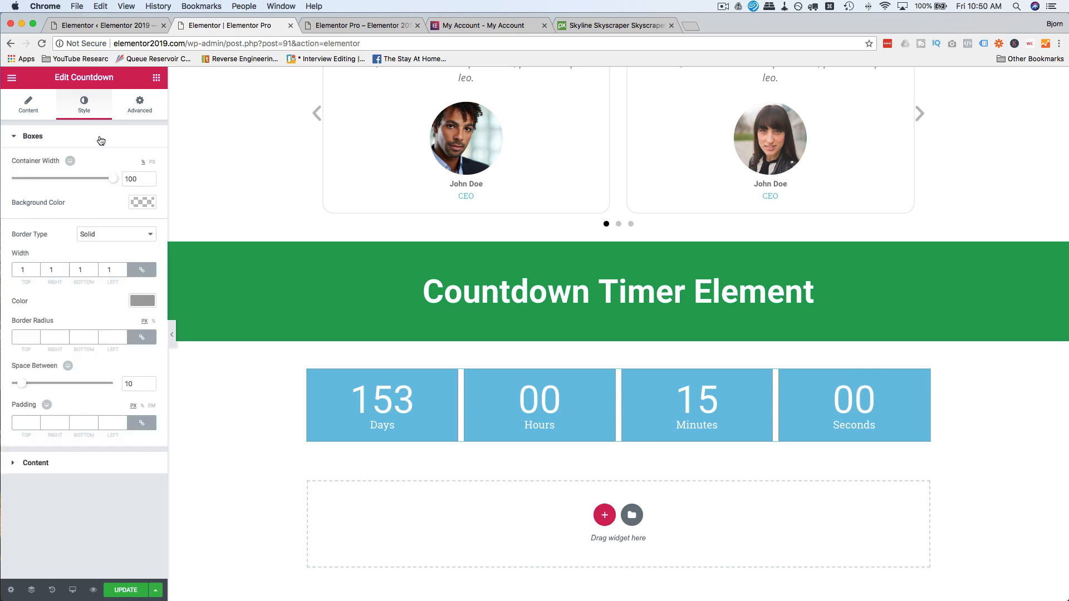
left_click_drag(26, 382, 16, 382)
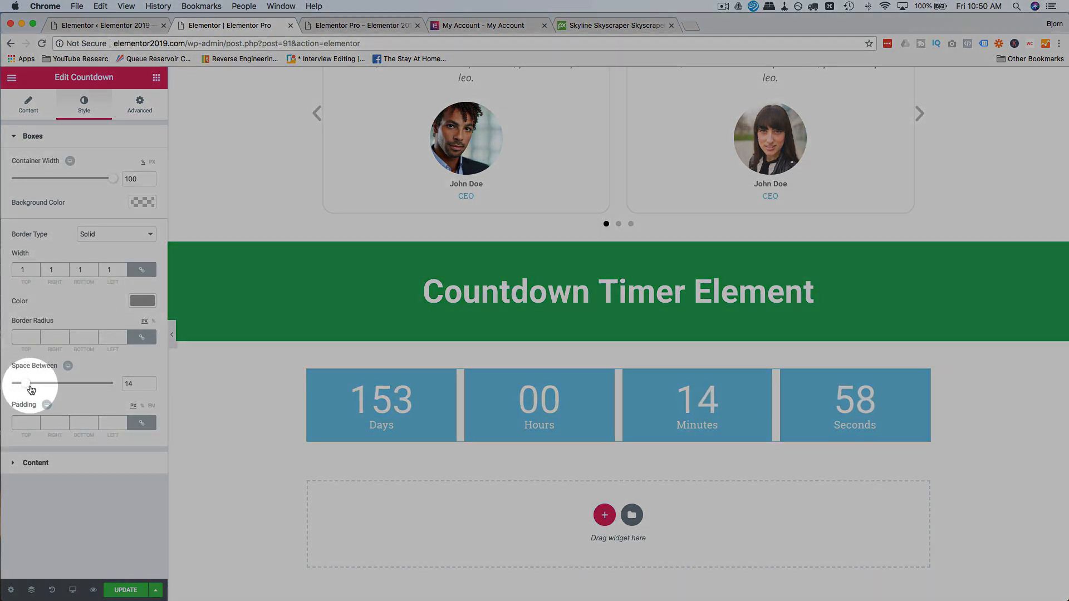
Set Space Between the boxes to 30 and linked Padding to 100 for taller boxes.
left_click_drag(20, 383, 11, 383)
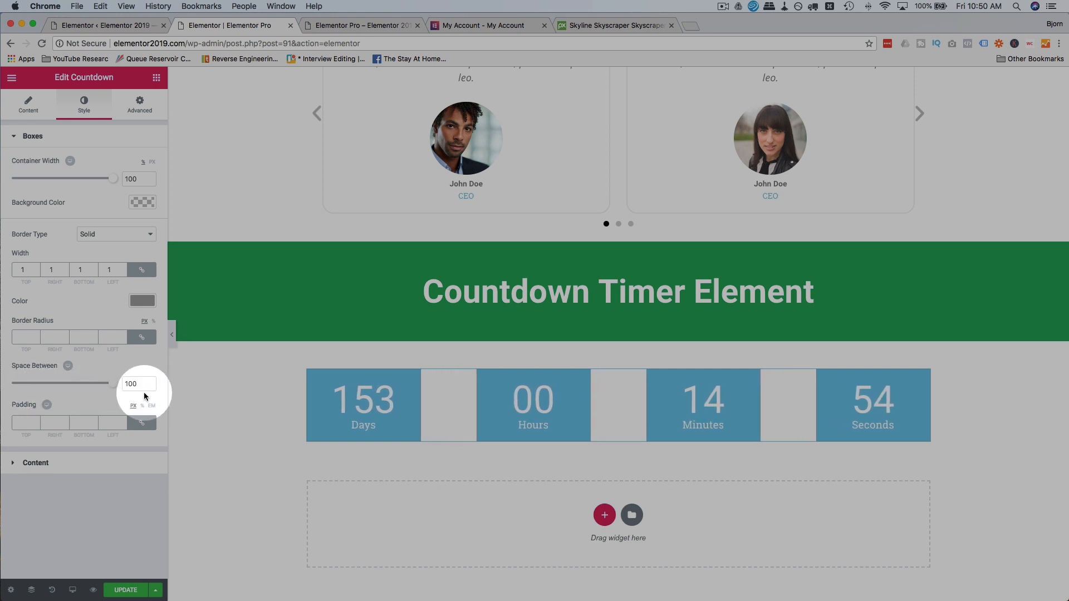
left_click_drag(109, 382, 58, 382)
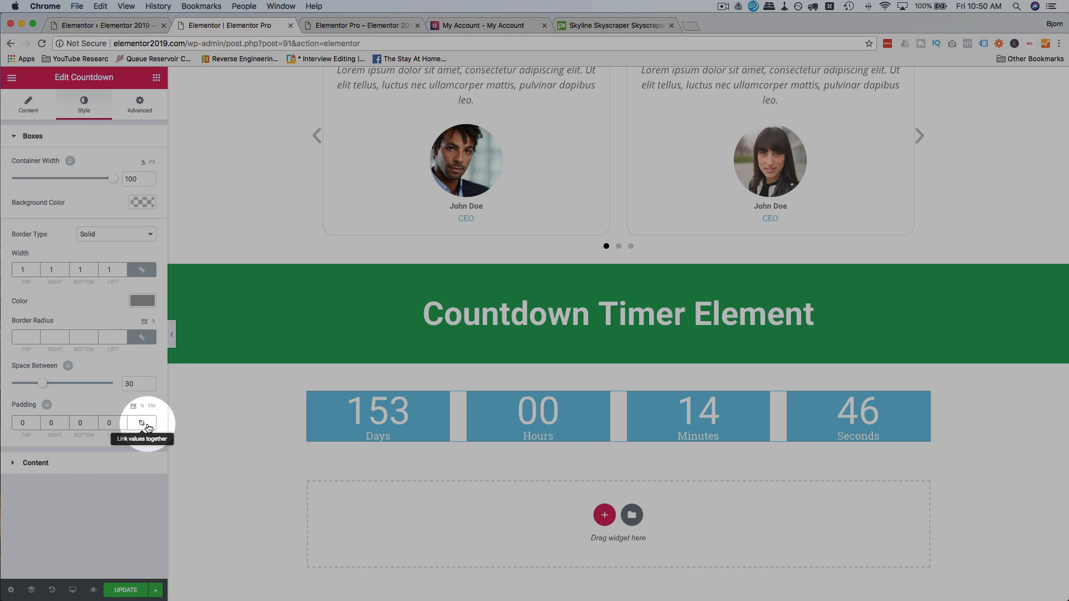
type("100")
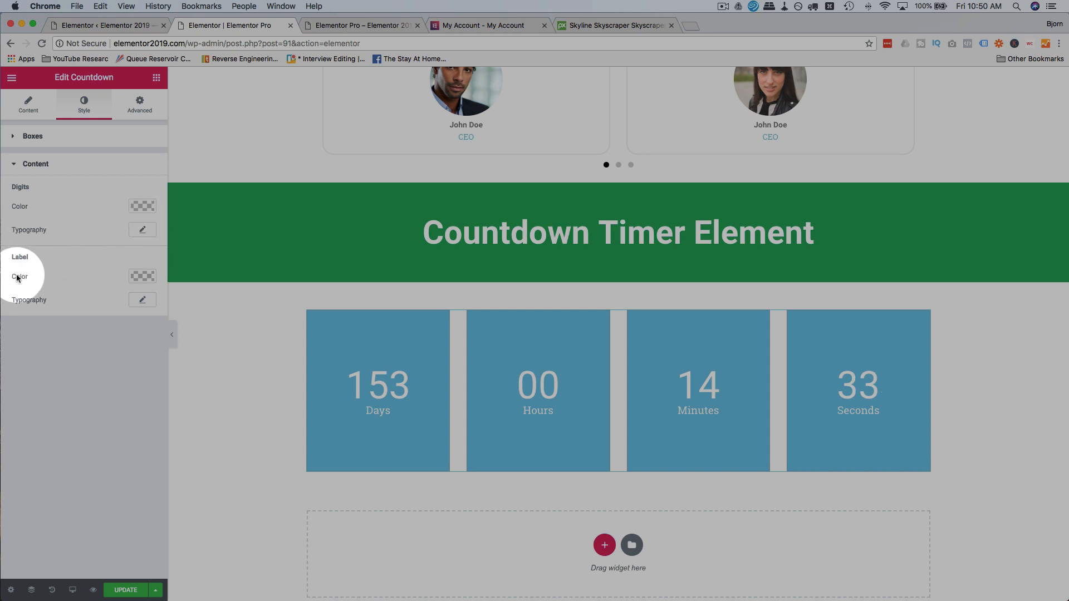
mouse_move(13, 281)
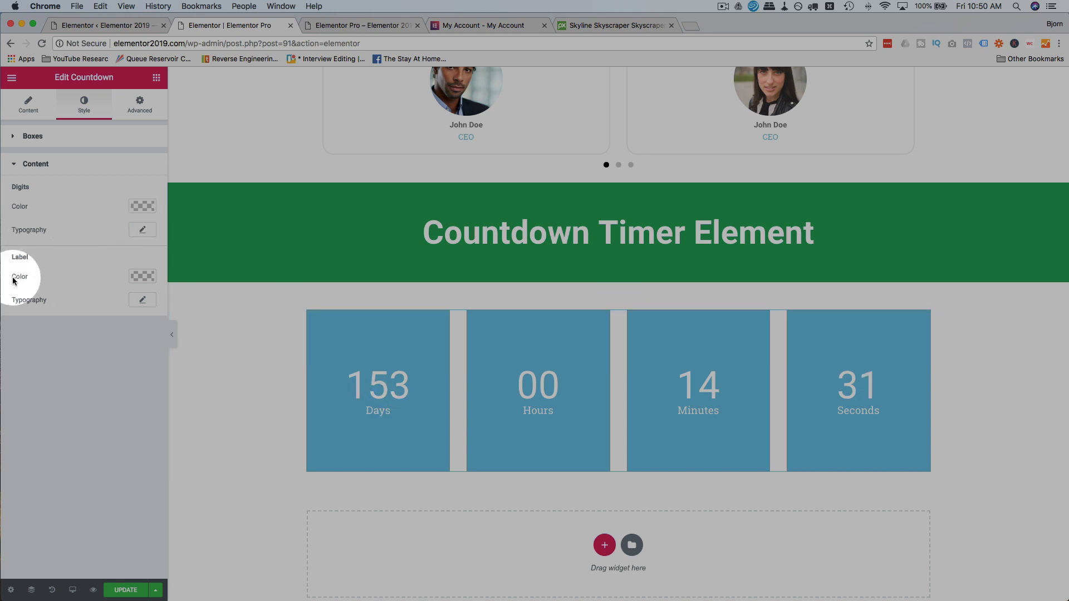
mouse_move(99, 339)
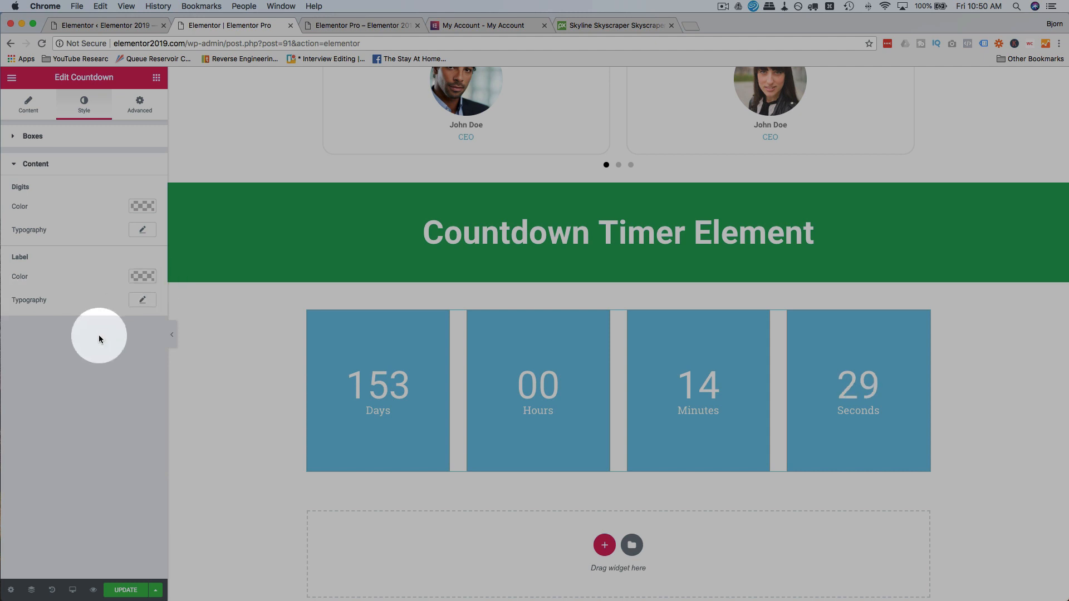